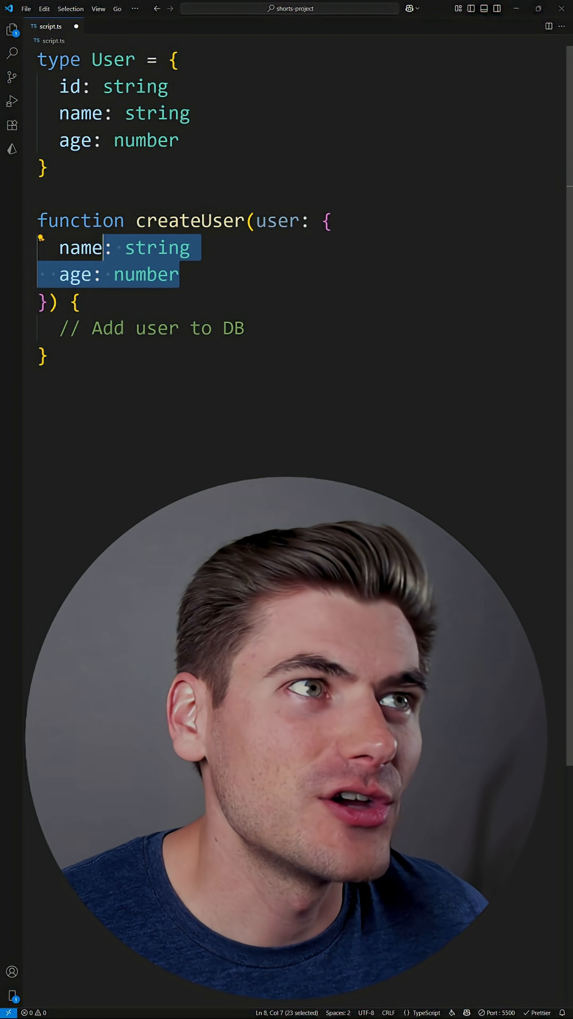
Add an 'another: string' property to both the User type and createUser's inline parameter type.
{"action": "type", "text": "a"}
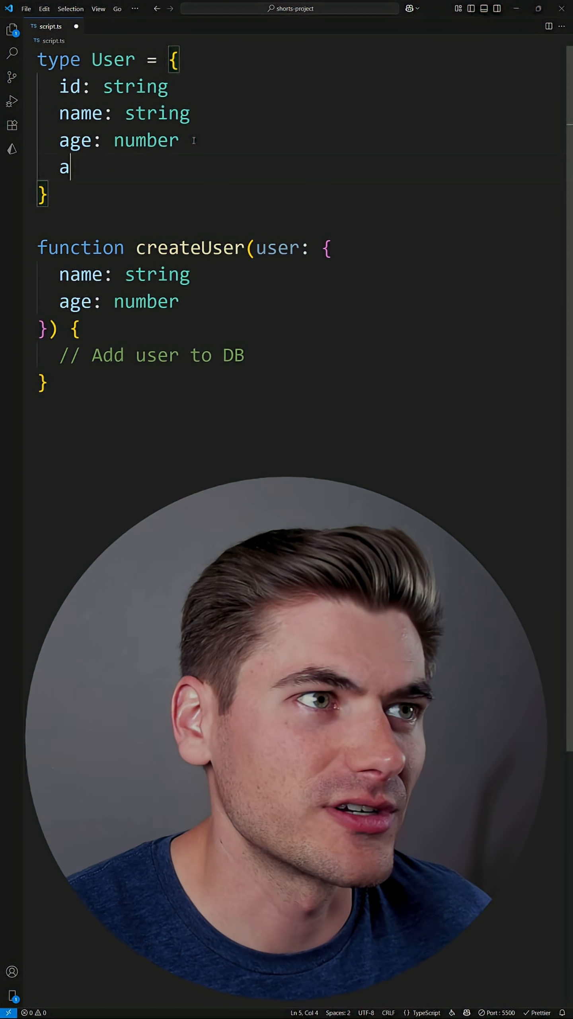
{"action": "type", "text": "nother: string"}
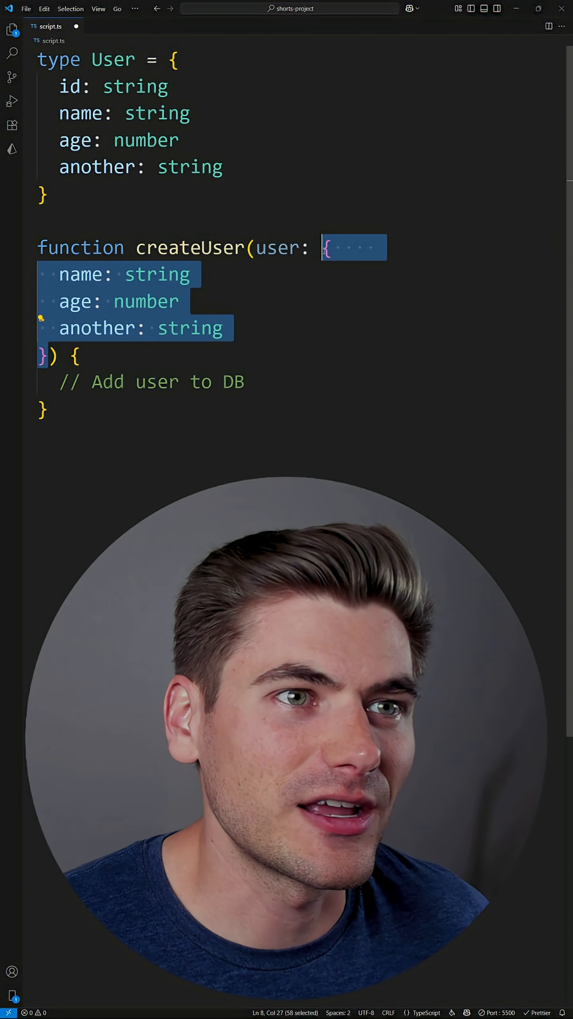
Replace createUser's inline parameter type with Omit<User, "id"> and begin typing 'user.' in the body.
{"action": "key", "text": "Delete"}
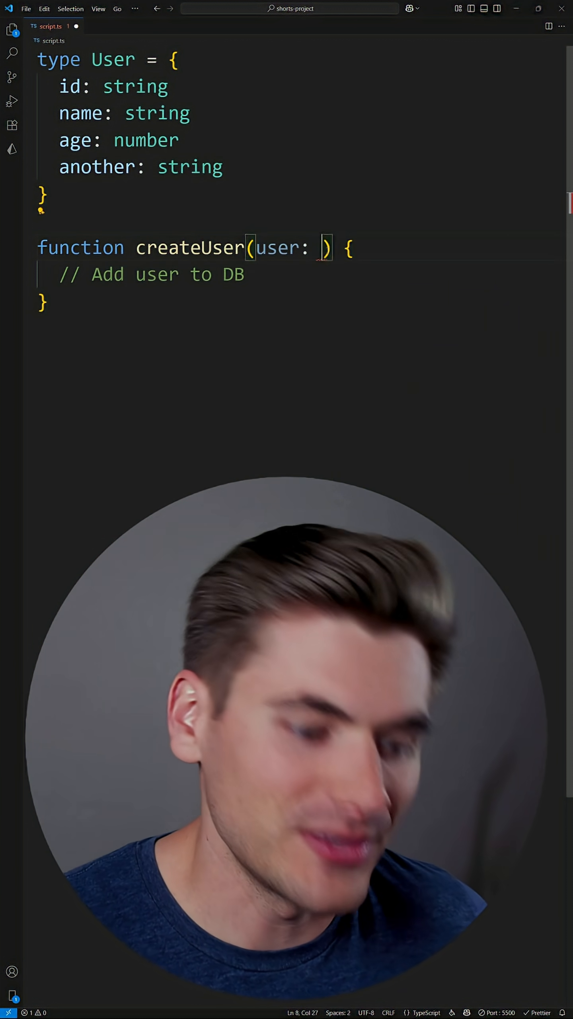
{"action": "type", "text": "Omit<"}
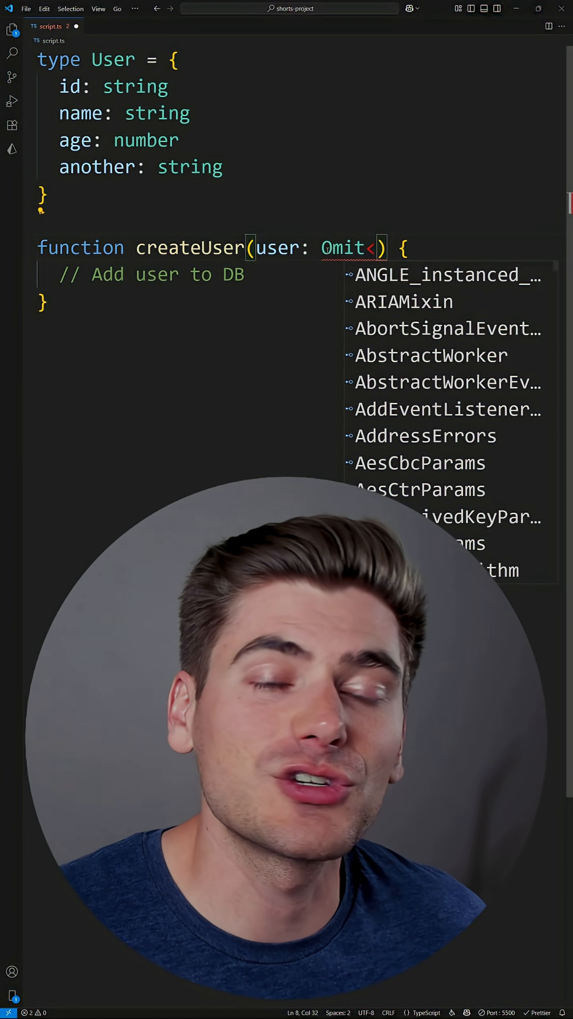
{"action": "type", "text": "User"}
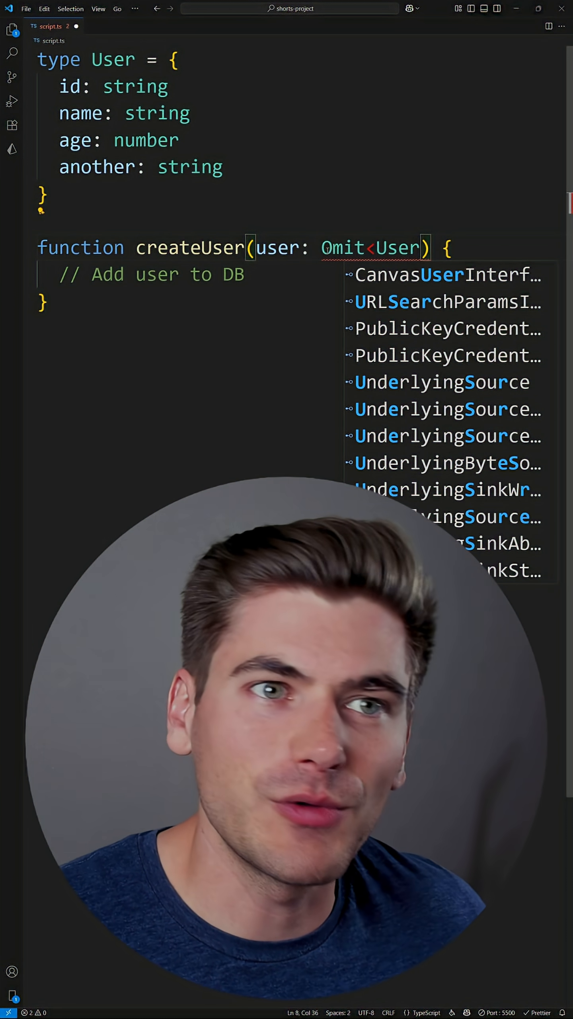
{"action": "type", "text": ", \"id\""}
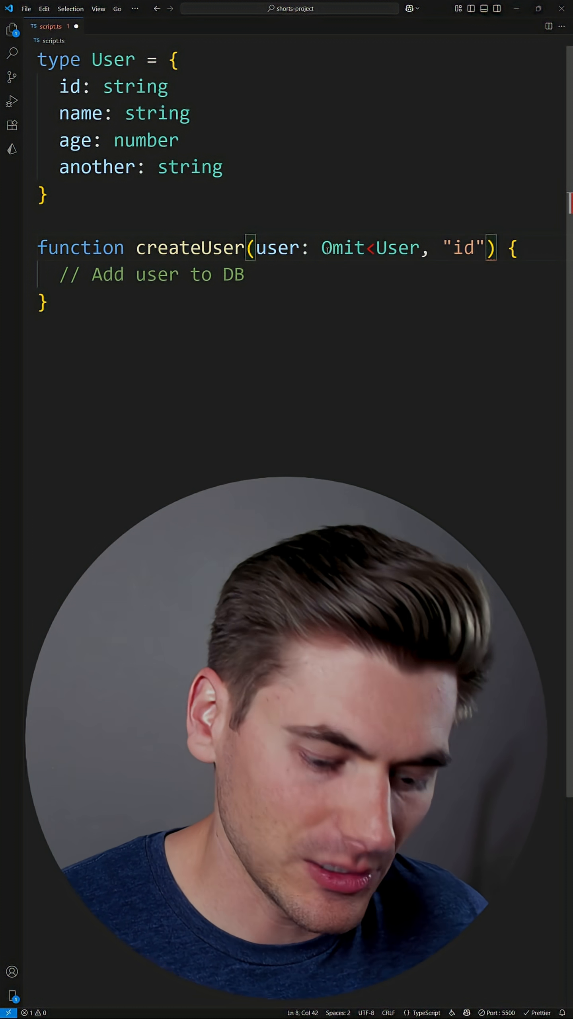
{"action": "type", "text": ">"}
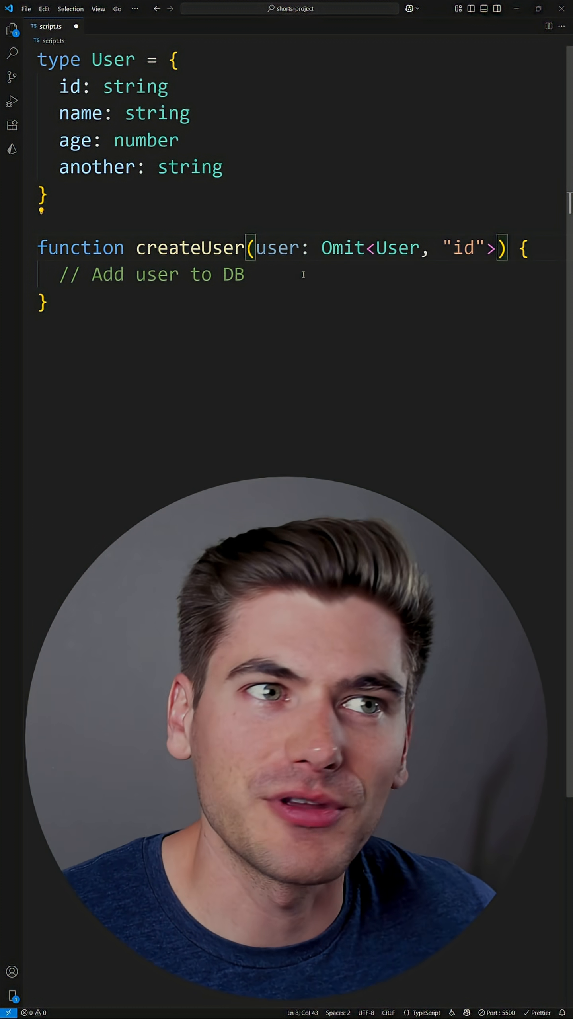
{"action": "type", "text": "user."}
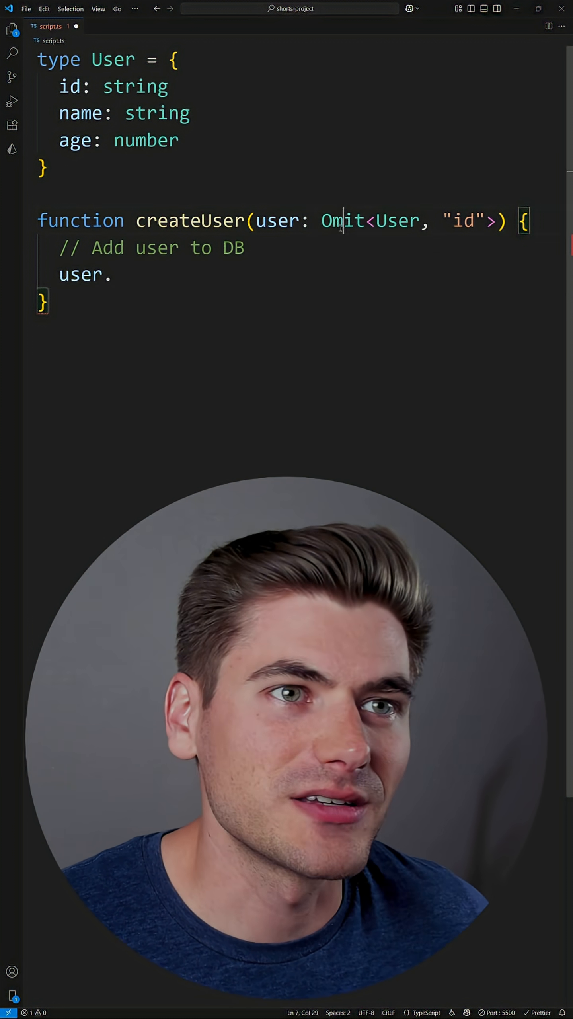
Change the parameter type from Omit<User, "id"> to Pick<User, "name" | "age">.
{"action": "type", "text": "Pick"}
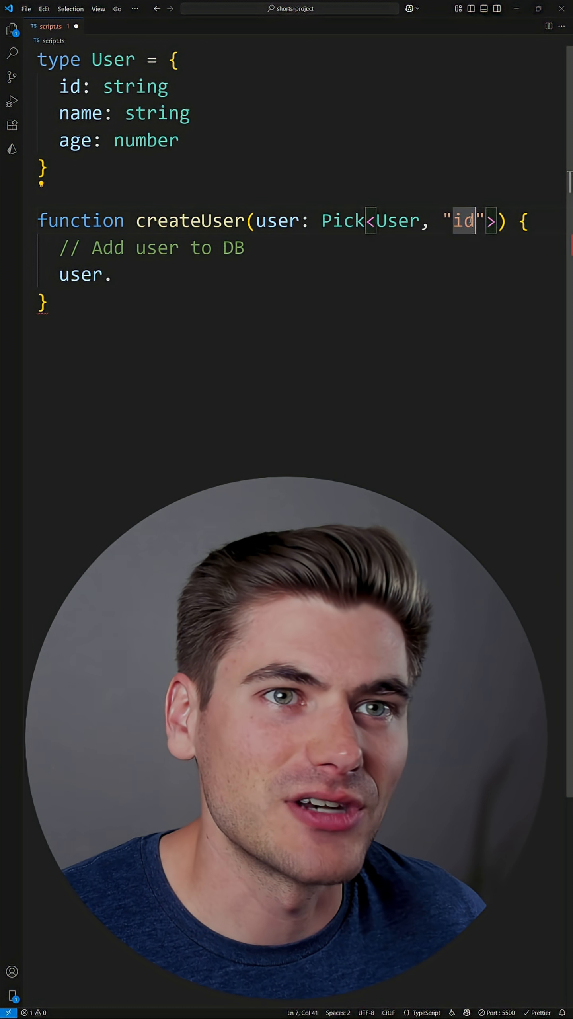
{"action": "key", "text": "Backspace"}
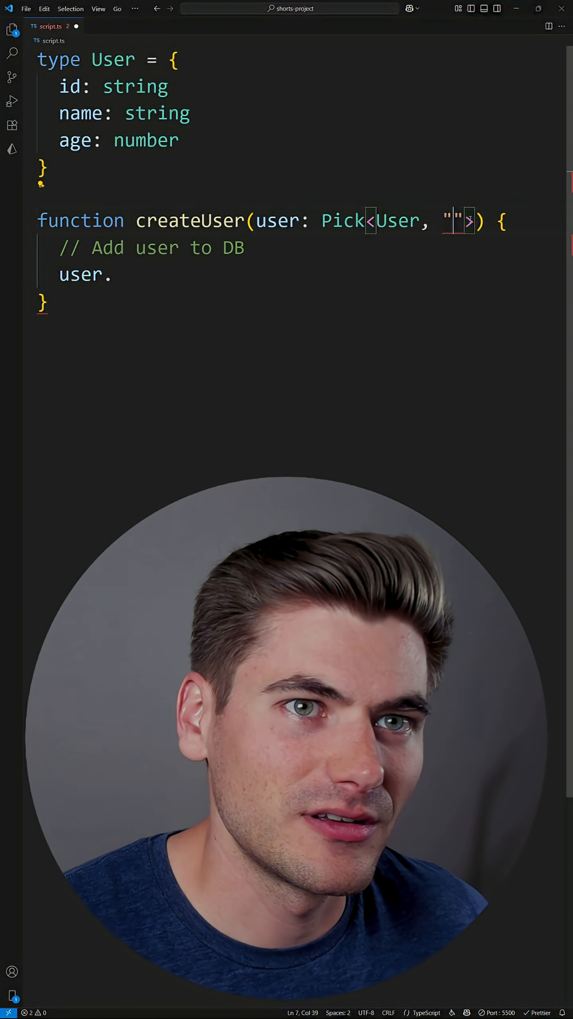
{"action": "type", "text": "name"}
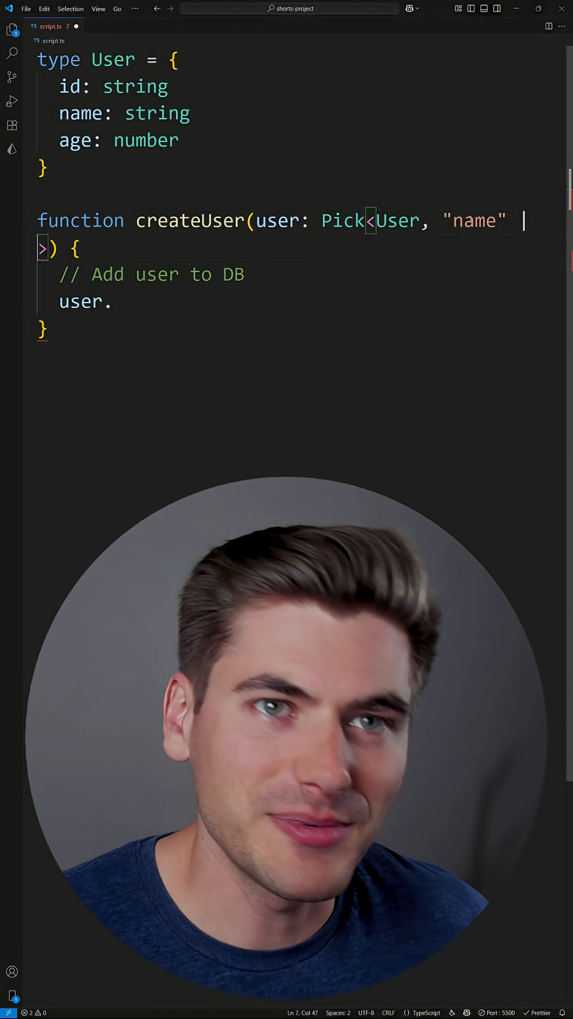
{"action": "type", "text": "\"age\""}
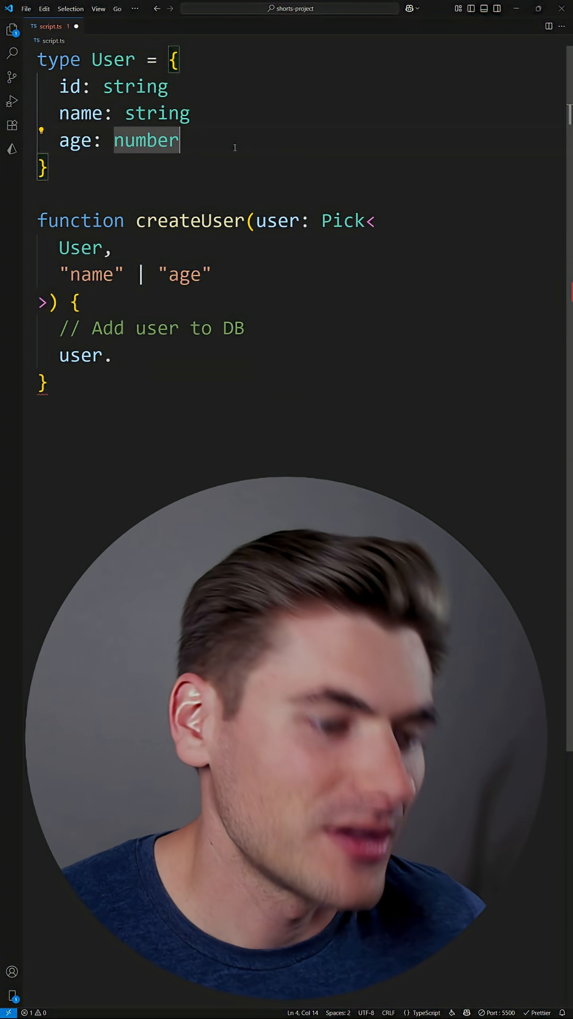
Re-add 'another: string' to User and check that 'user.' suggests only age and name.
{"action": "type", "text": "another: strg"}
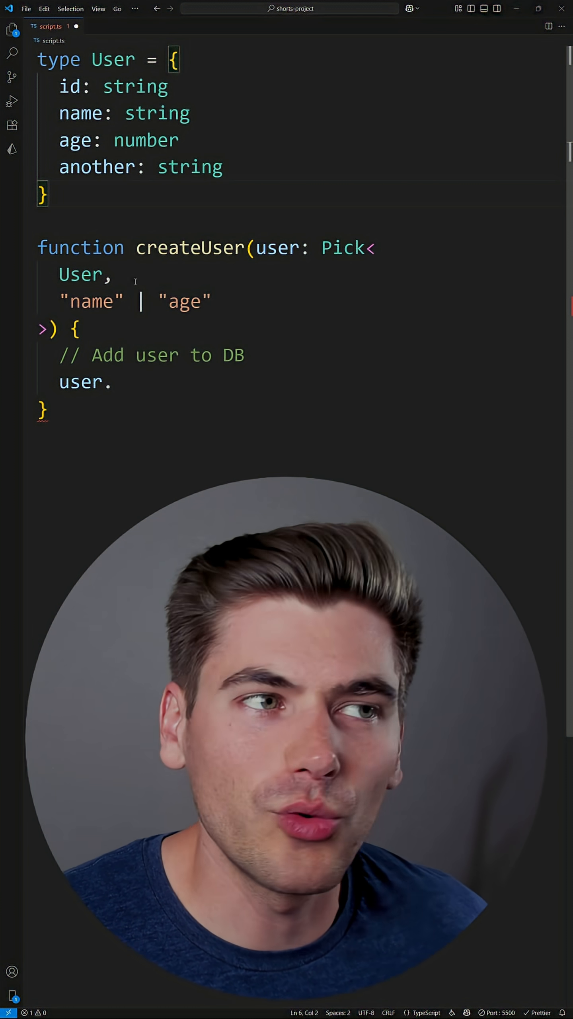
{"action": "type", "text": "."}
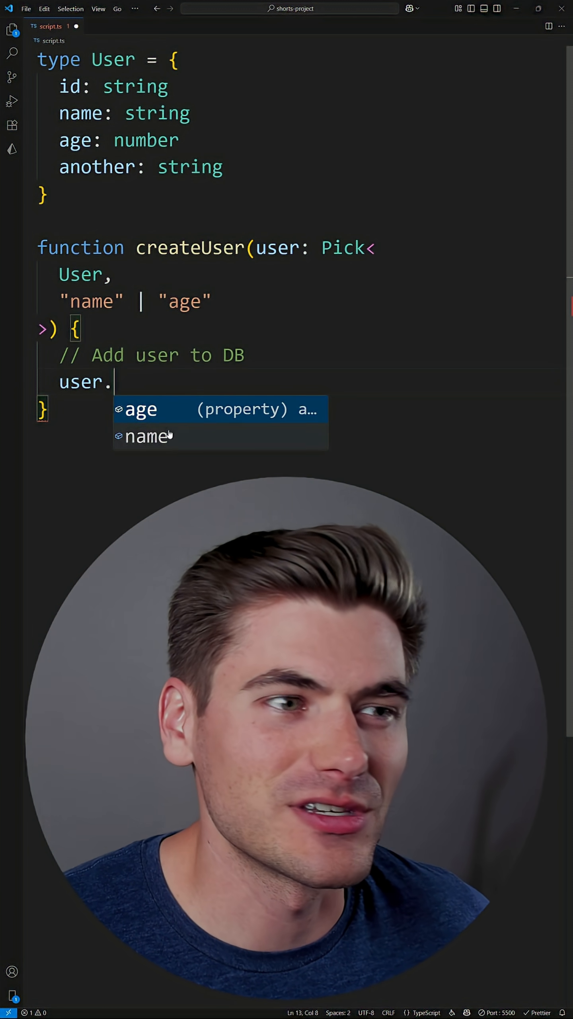